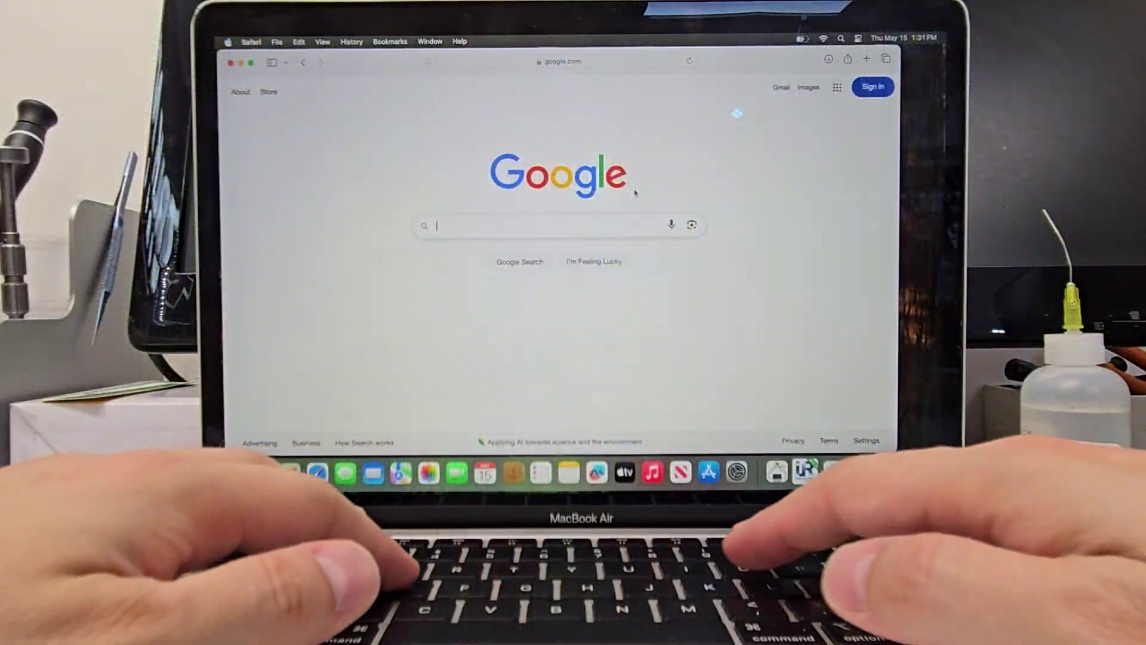
- Search Google for 'download windows 10 iso' via the suggestion for 'download wind'
type("download wind")
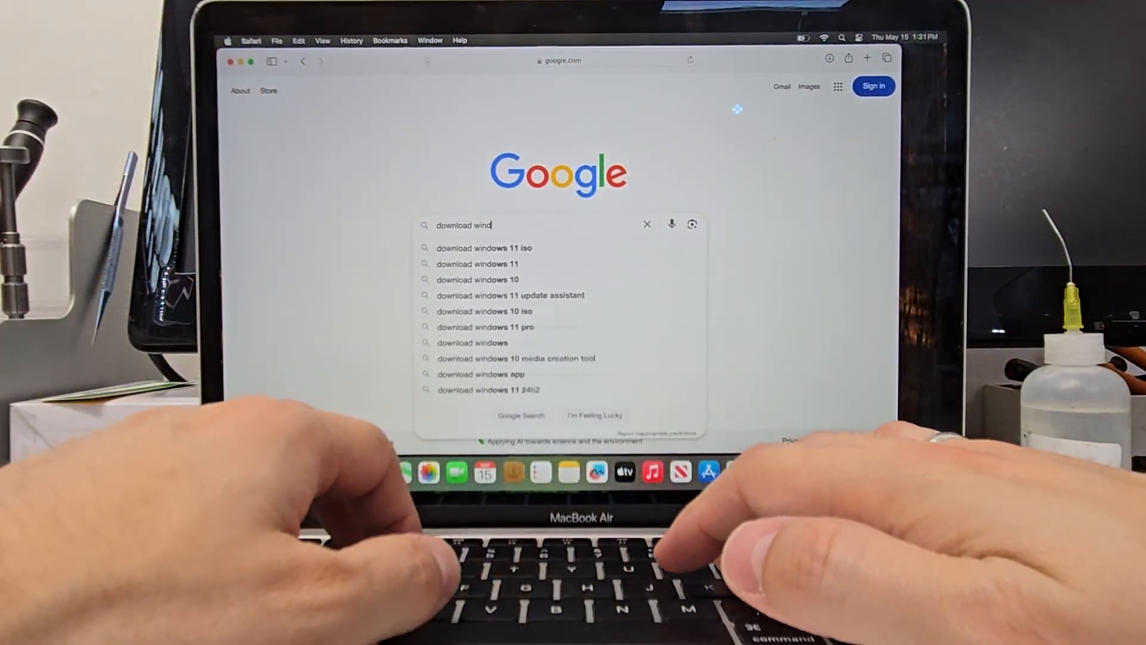
left_click(484, 311)
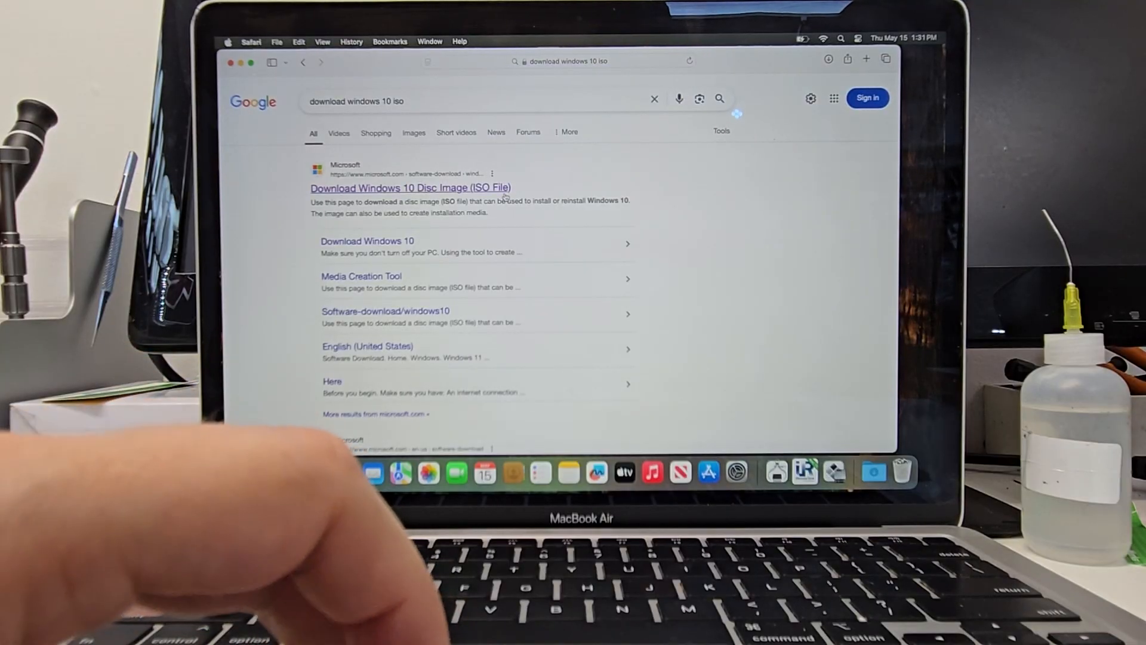
- On Microsoft's Windows 10 disc image page, choose the Windows 10 multi-edition ISO and confirm
left_click(409, 187)
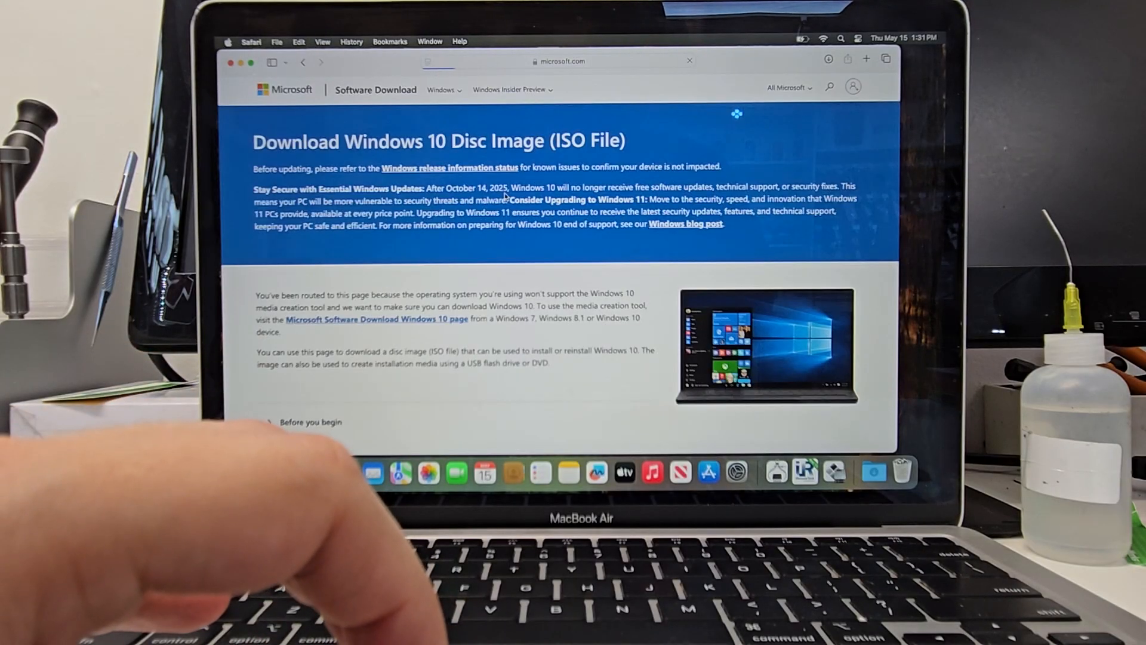
scroll("down", 3)
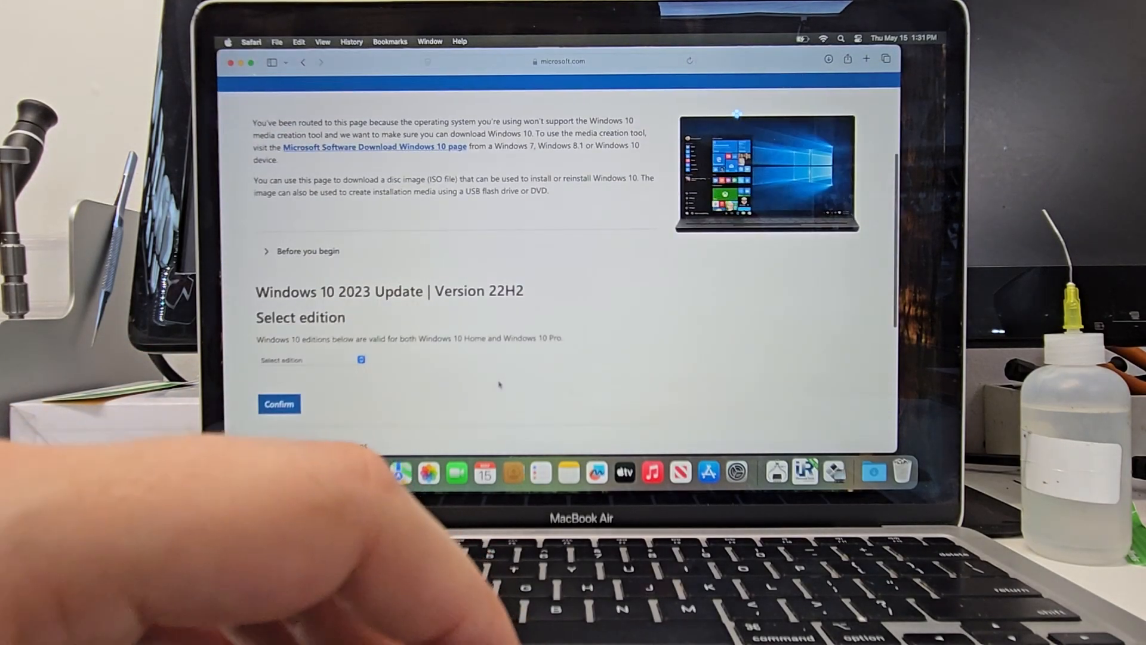
scroll("down", 3)
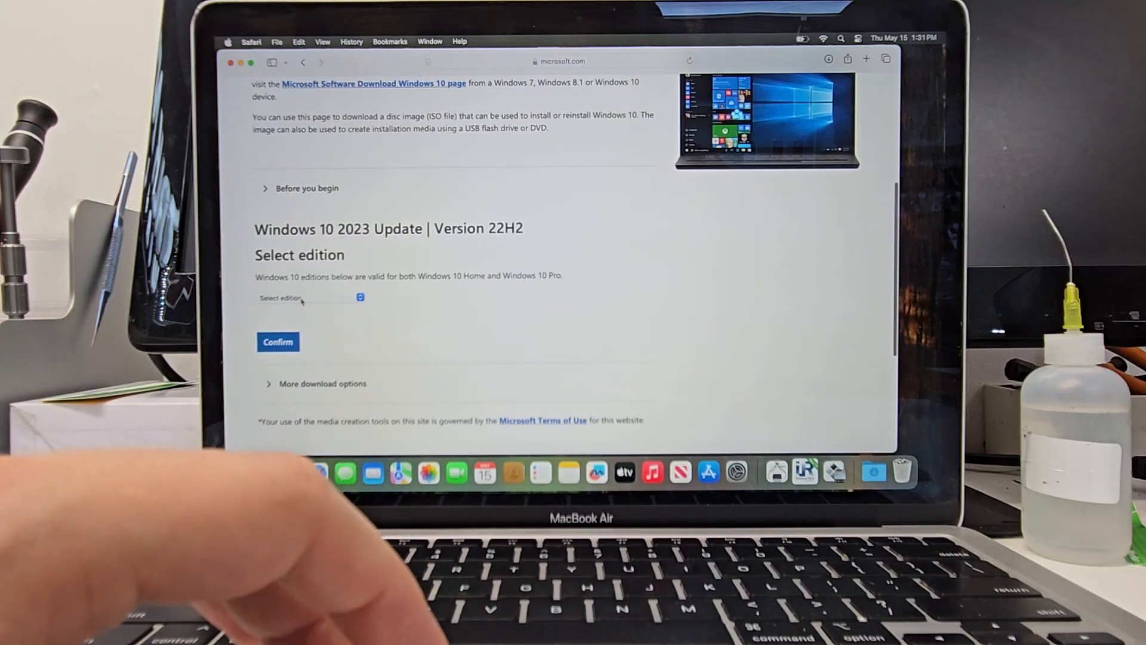
left_click(307, 297)
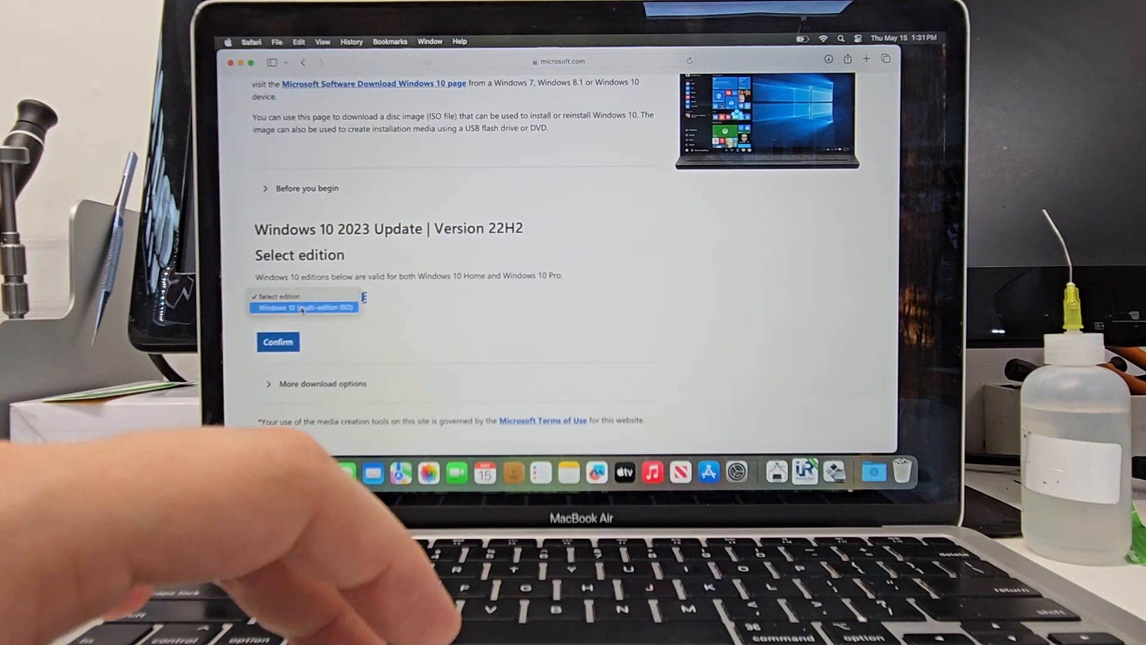
left_click(304, 305)
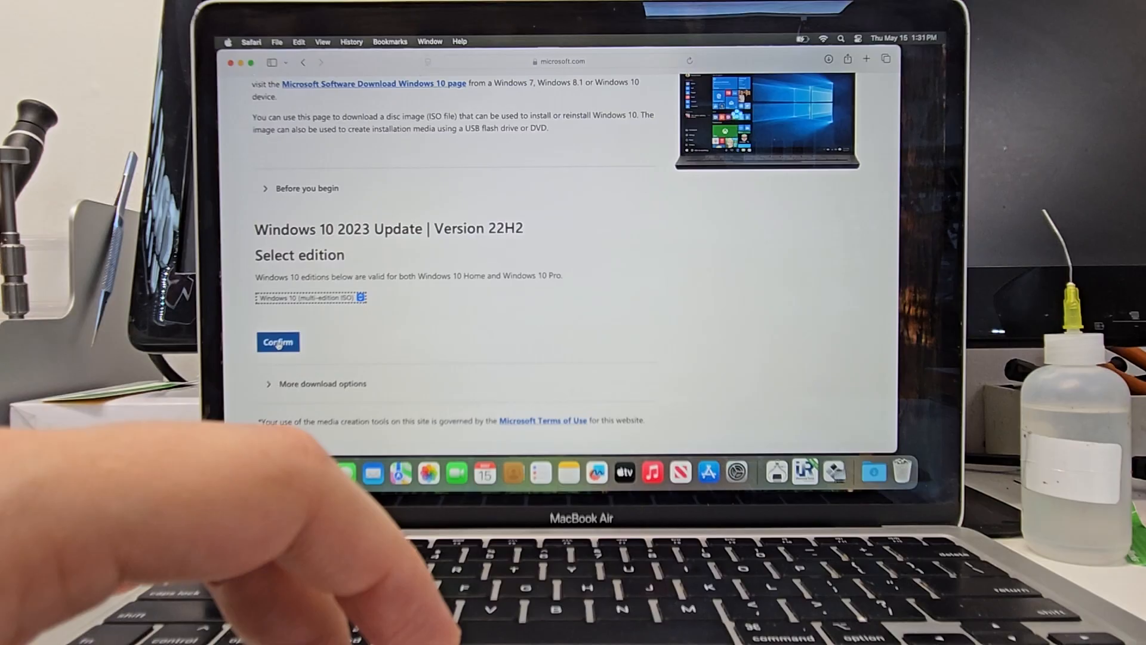
left_click(277, 341)
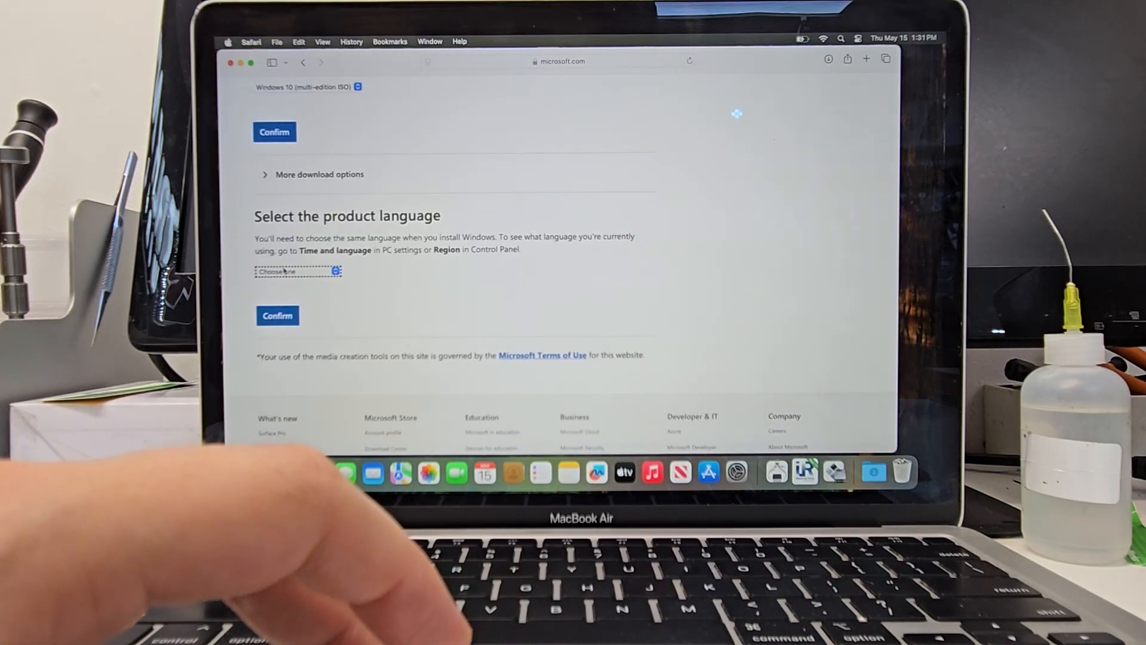
- Choose English (United States) as the product language and confirm
left_click(296, 270)
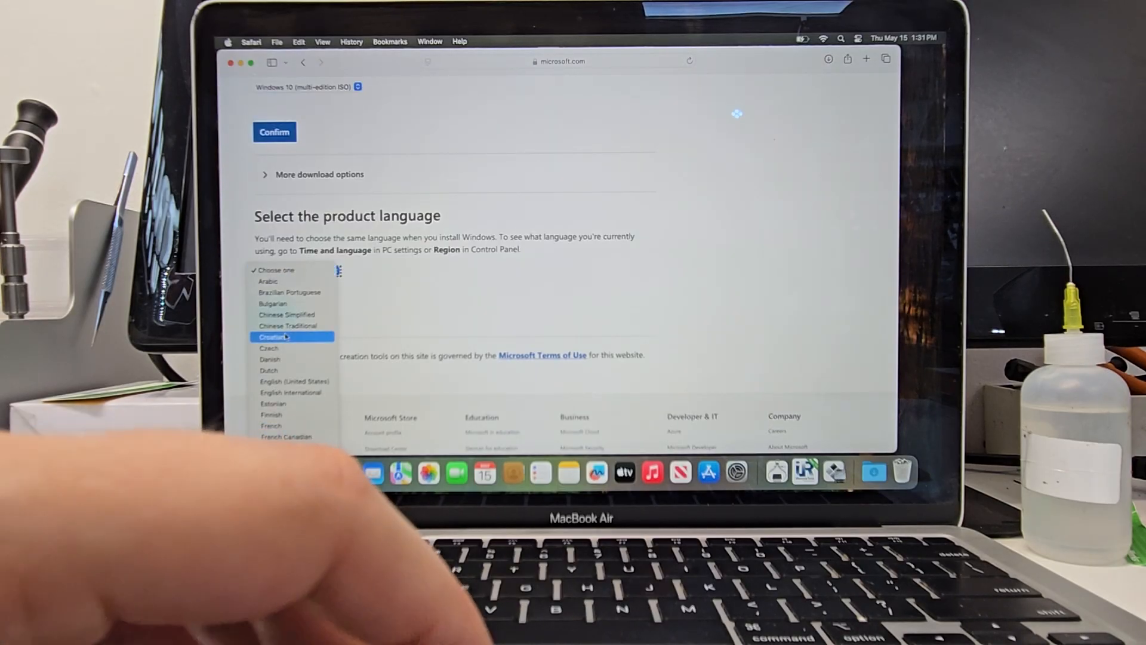
left_click(287, 381)
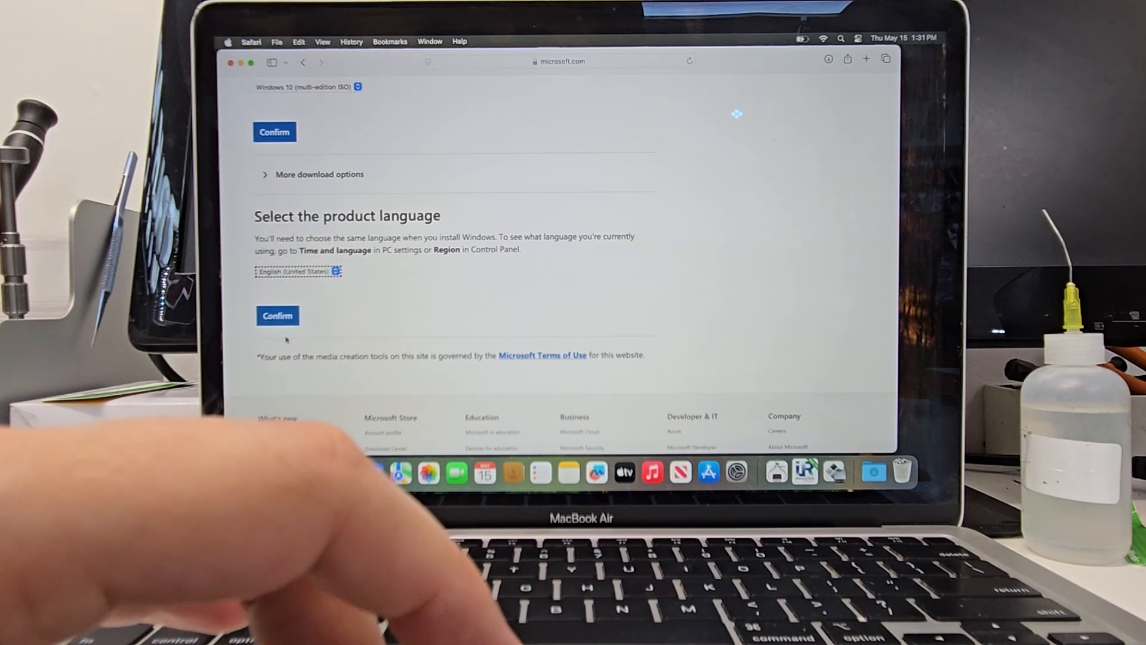
left_click(277, 315)
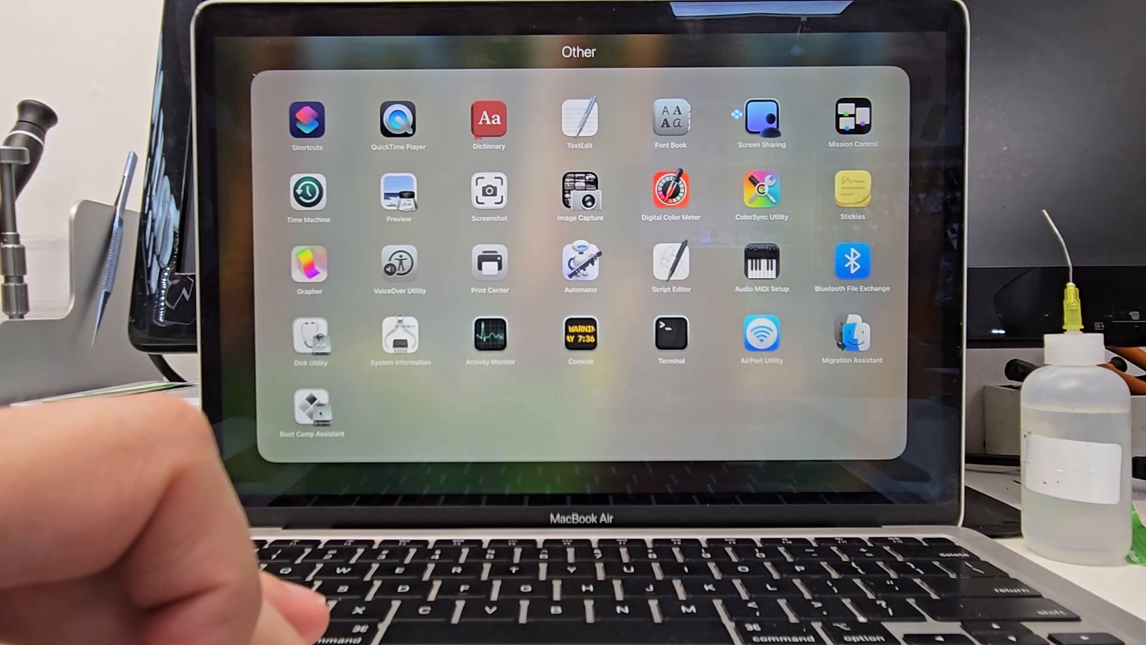
- Launch Boot Camp Assistant from the Launchpad Other folder
left_click(309, 412)
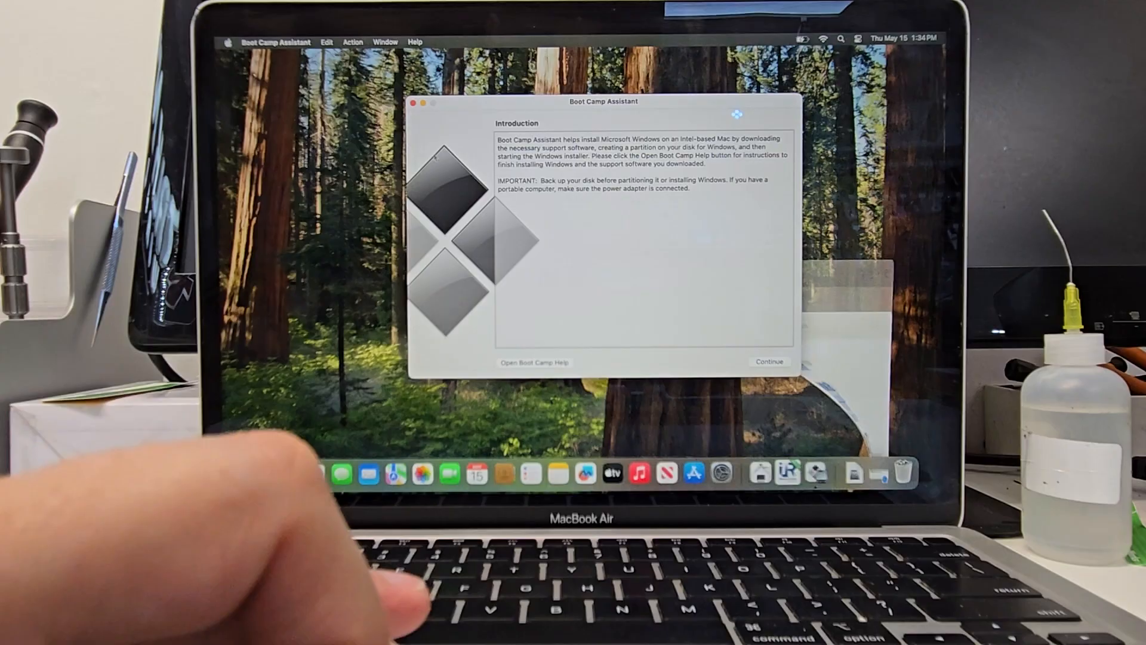
- Enlarge the Windows partition to about 249 GB and start installing from the Windows 10 ISO
left_click(770, 362)
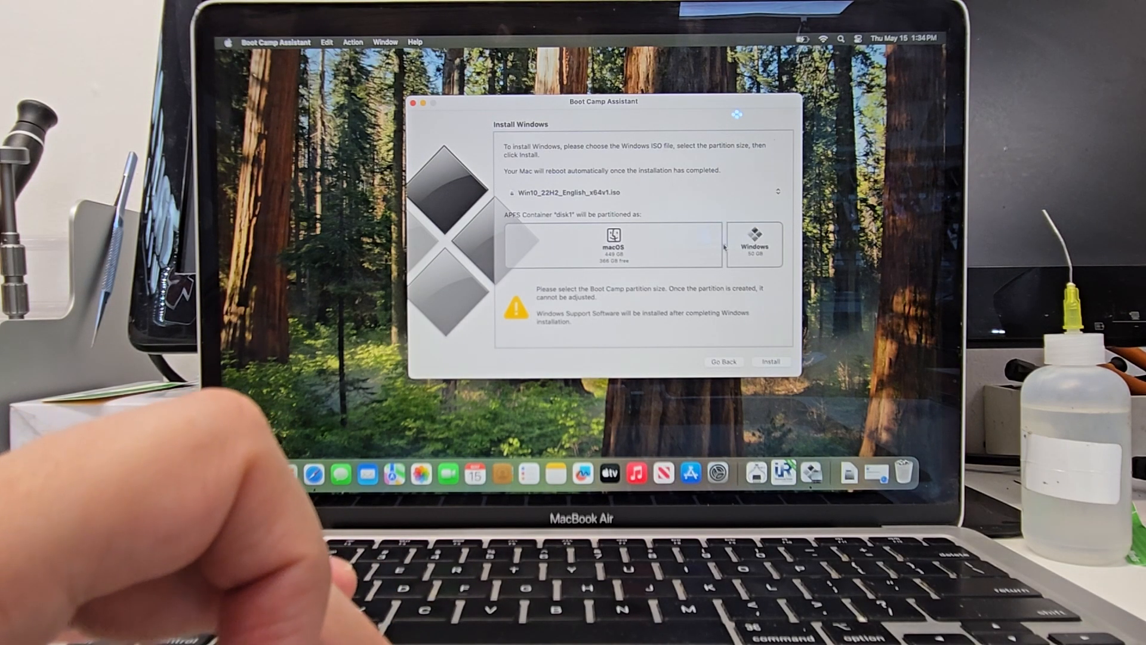
left_click_drag(723, 245, 647, 259)
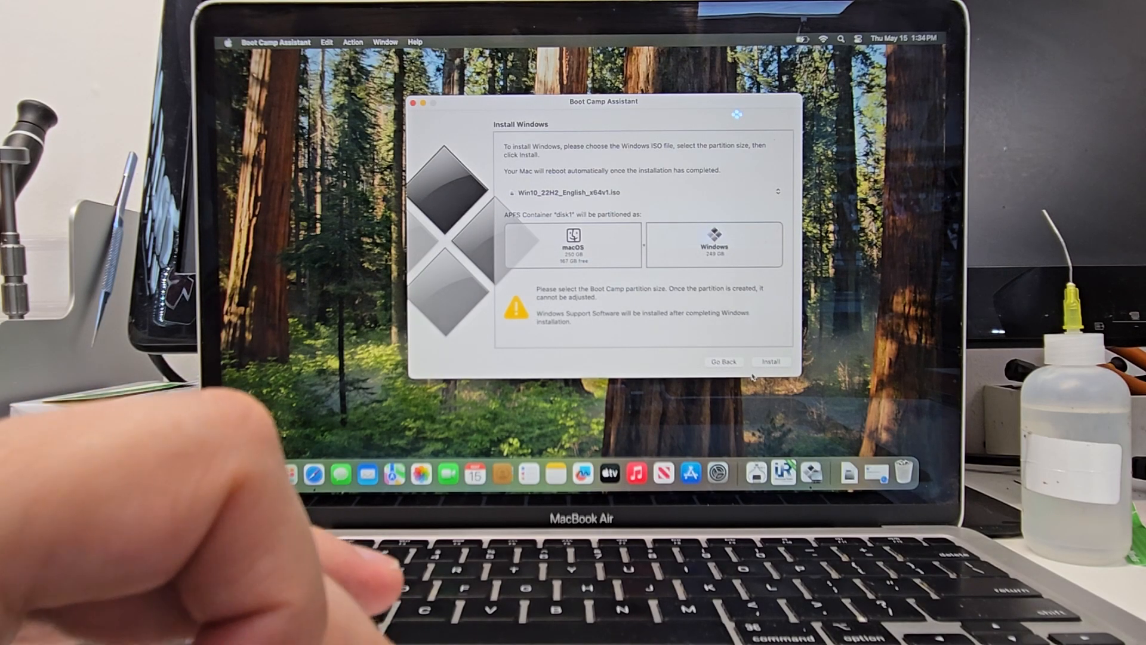
left_click(771, 362)
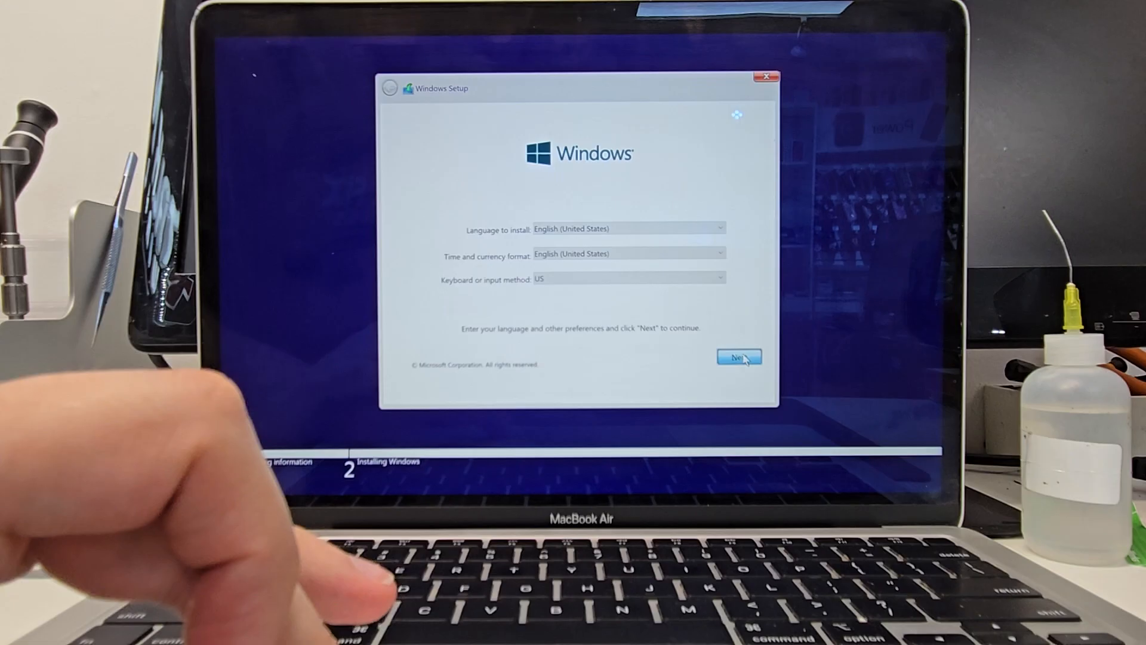
- Keep US English defaults, continue without a product key, and accept the license terms
left_click(739, 357)
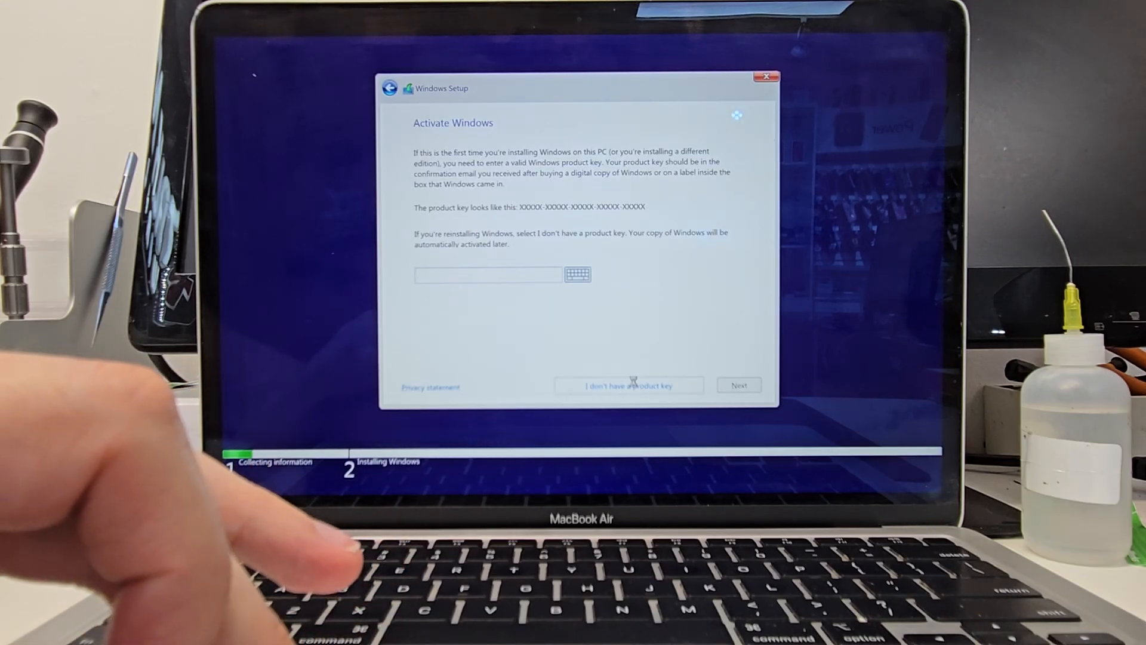
left_click(628, 384)
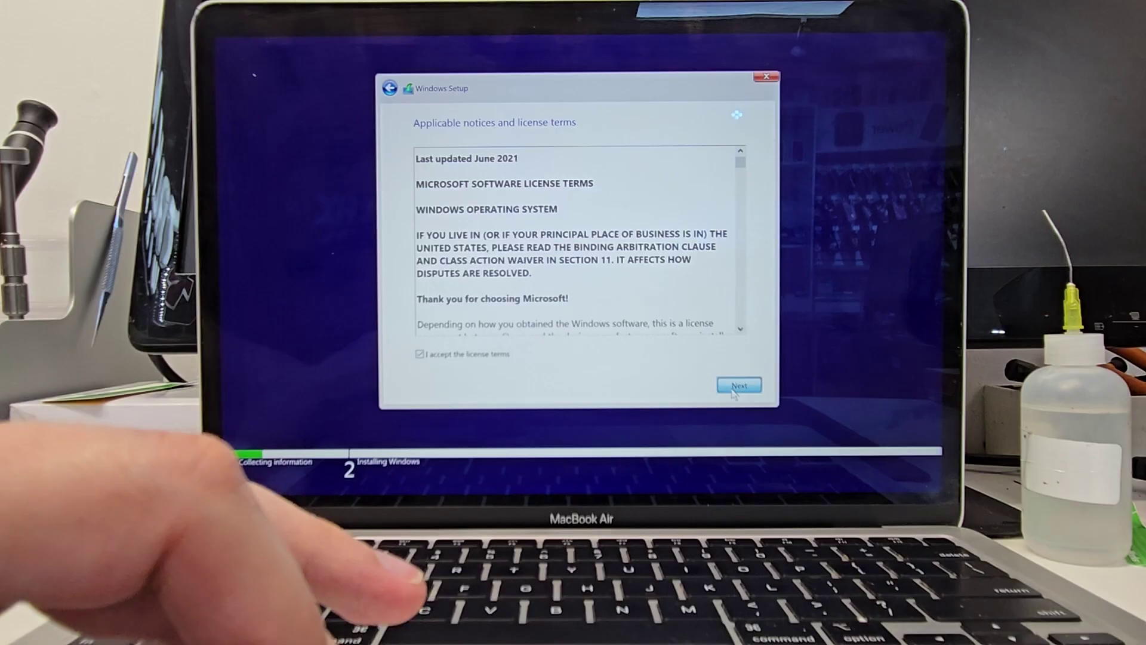
left_click(739, 385)
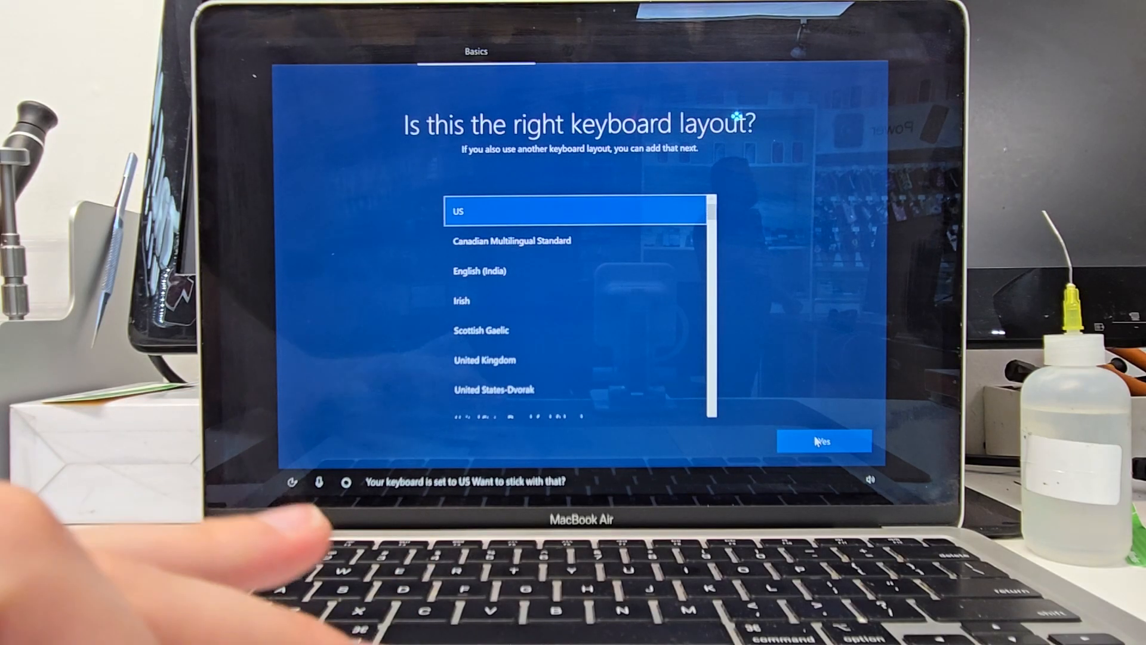
- Keep the US keyboard layout, skip a second layout, and continue without internet
left_click(822, 439)
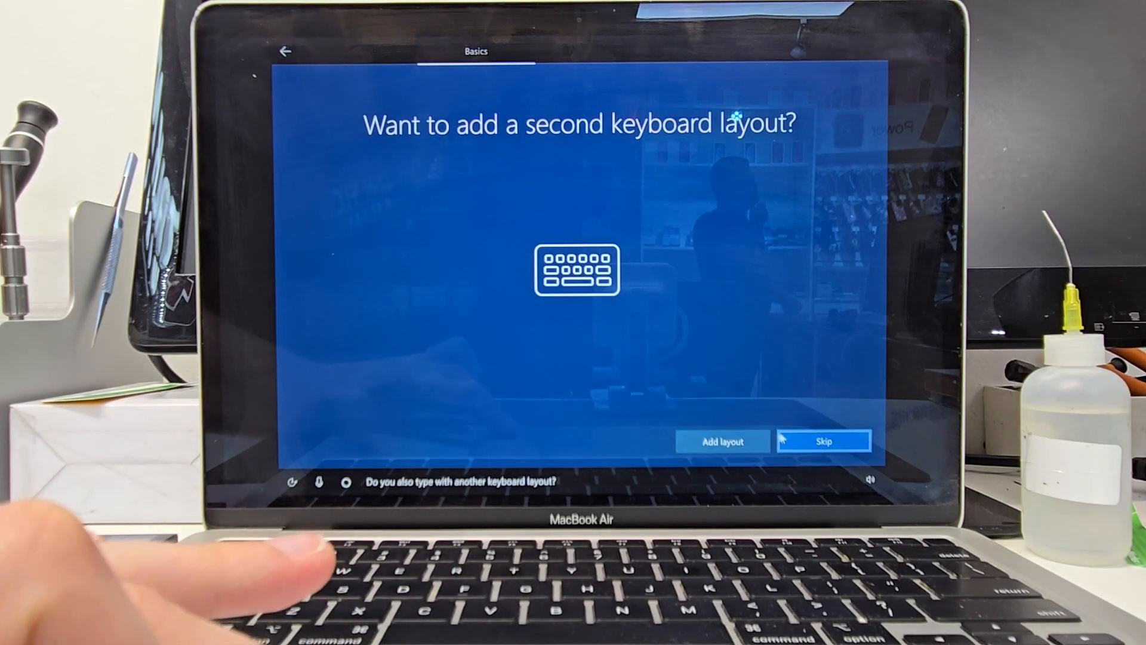
left_click(826, 441)
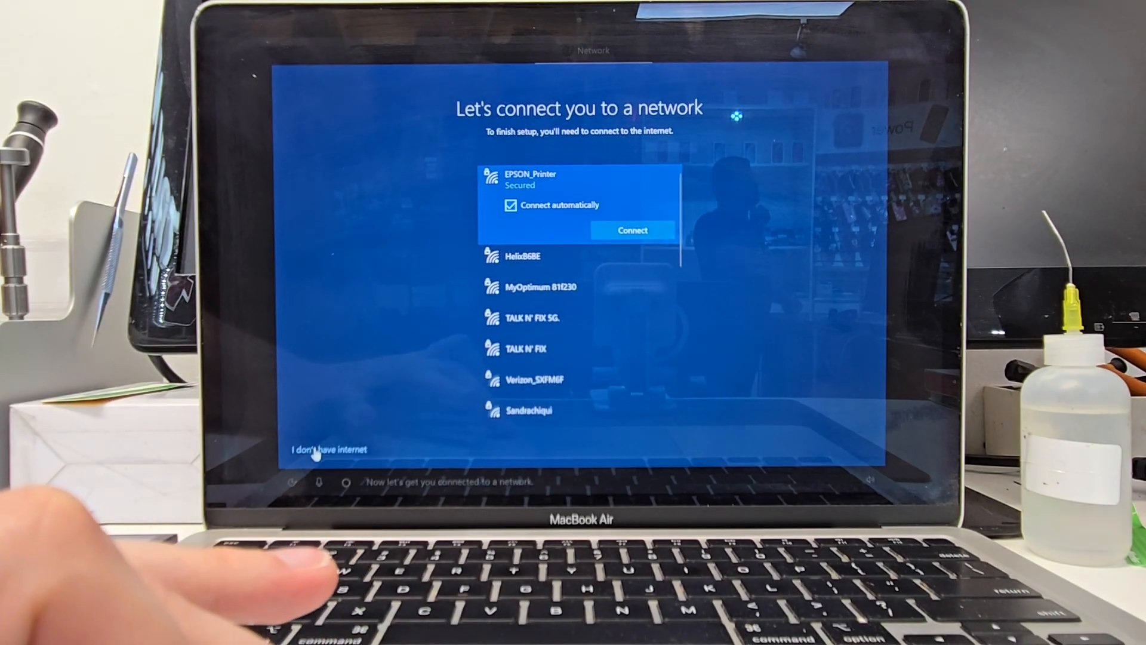
left_click(319, 451)
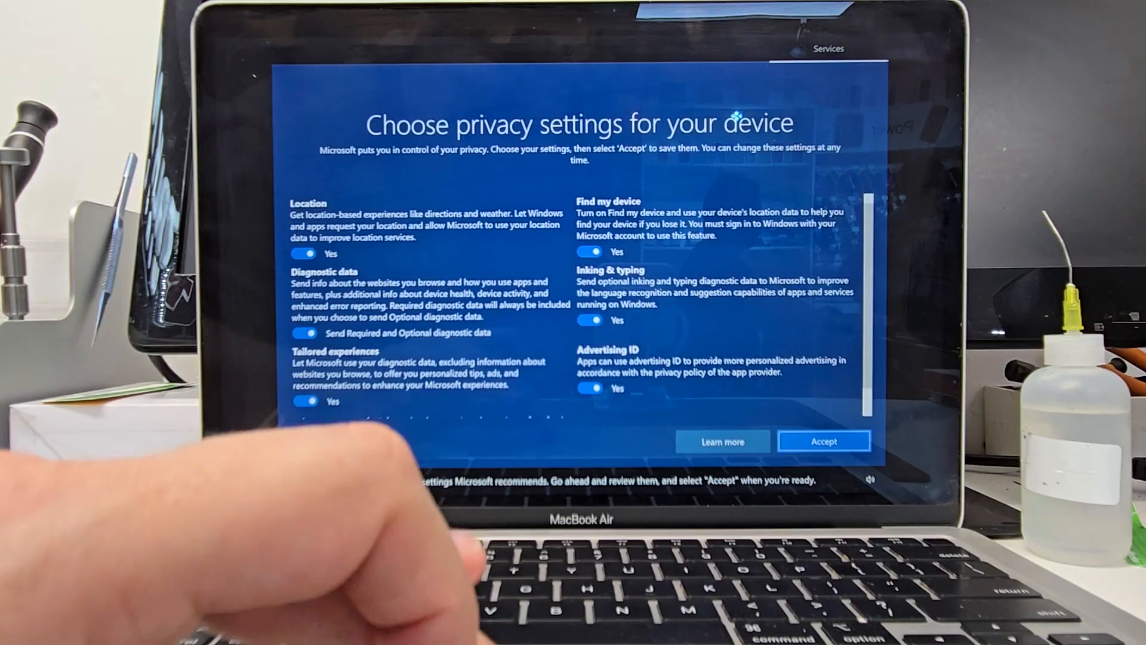
- Switch the privacy options off, accept them, and decline Cortana with Not now
left_click(306, 242)
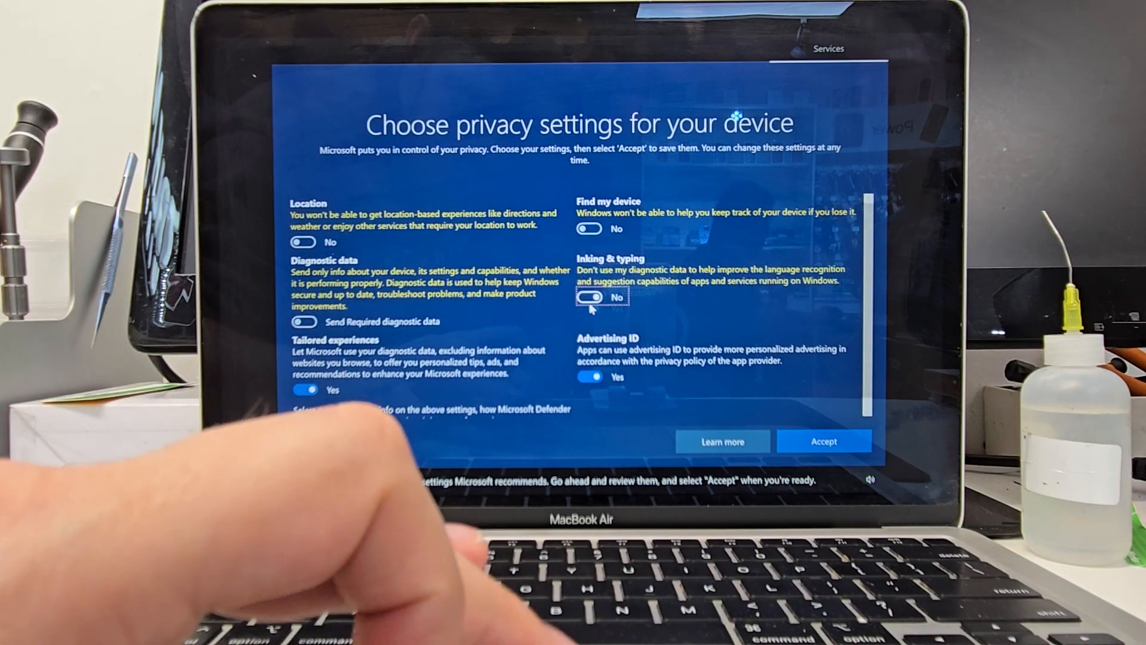
left_click(590, 376)
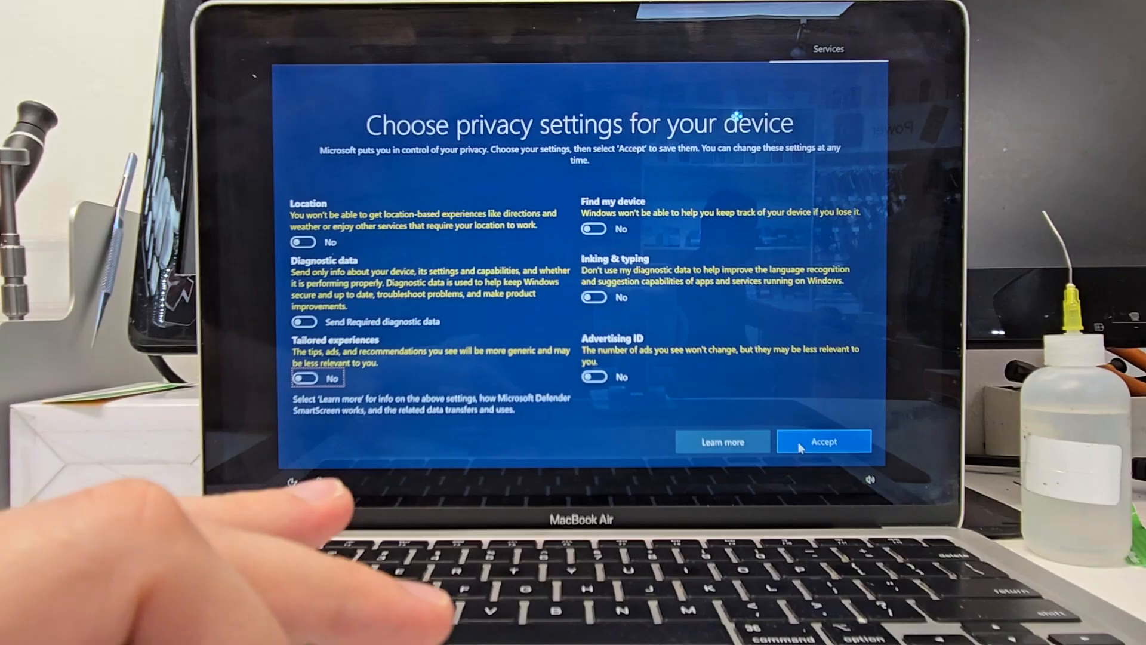
left_click(823, 442)
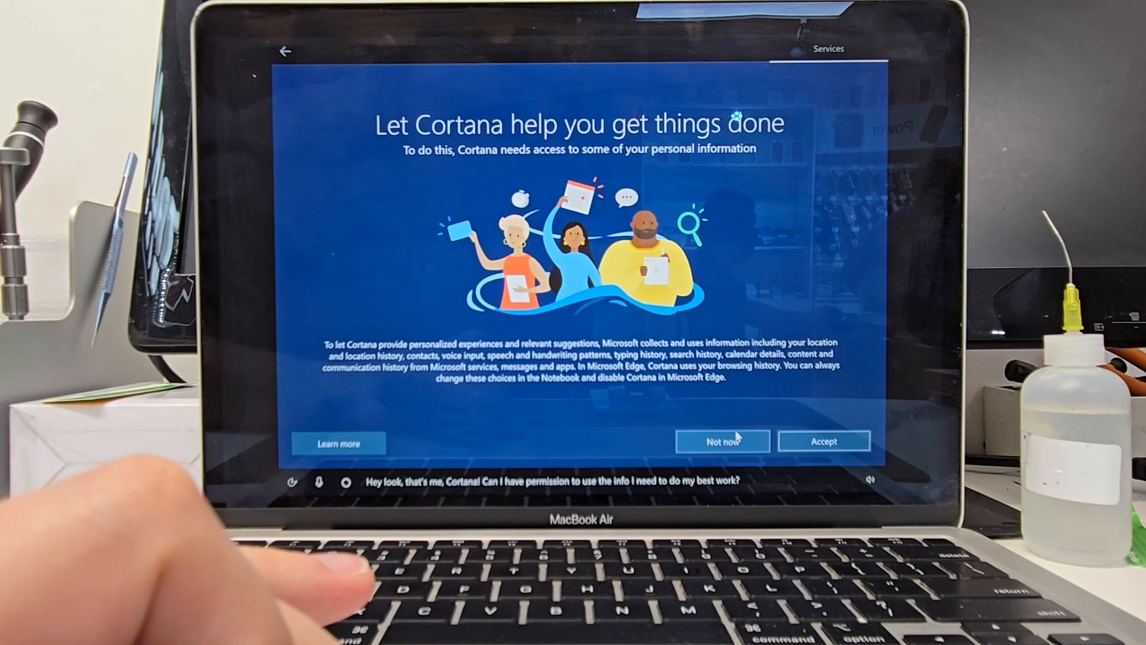
left_click(724, 440)
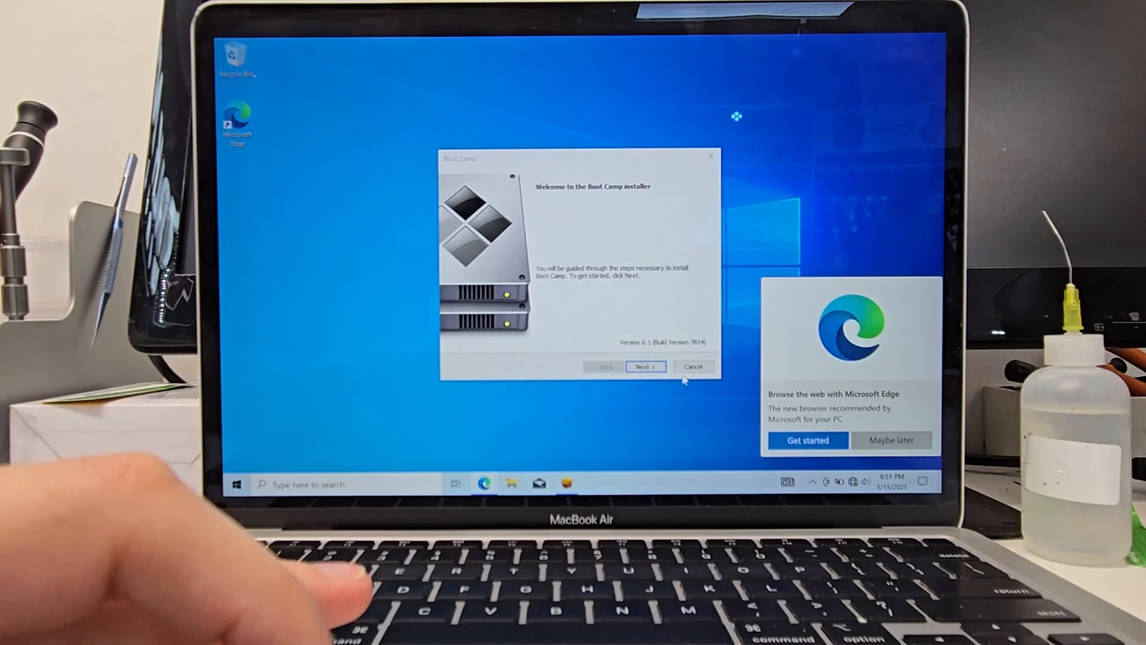
- Accept Apple's license, install the Boot Camp support software, and finish with Restart System
left_click(645, 367)
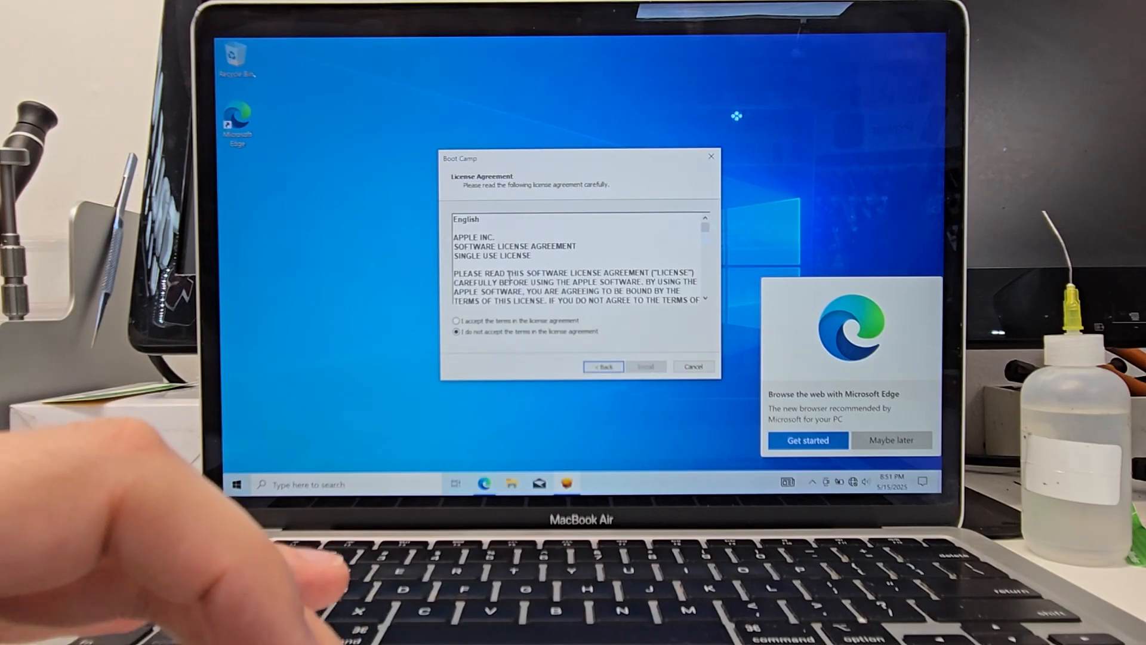
left_click(456, 320)
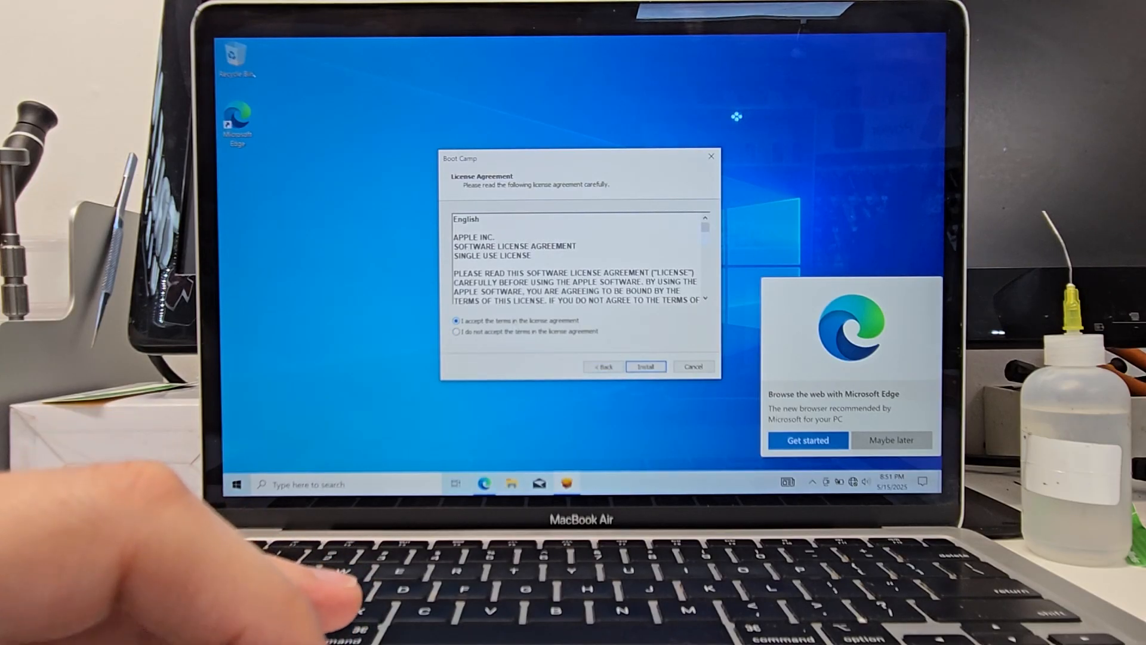
left_click(644, 367)
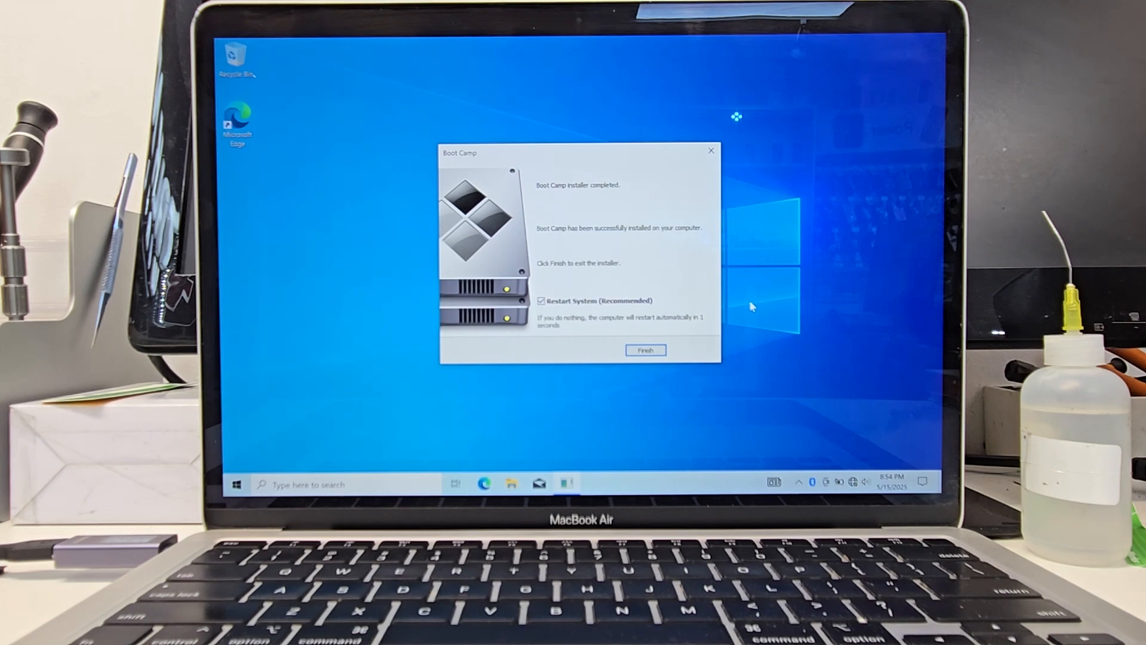
left_click(645, 350)
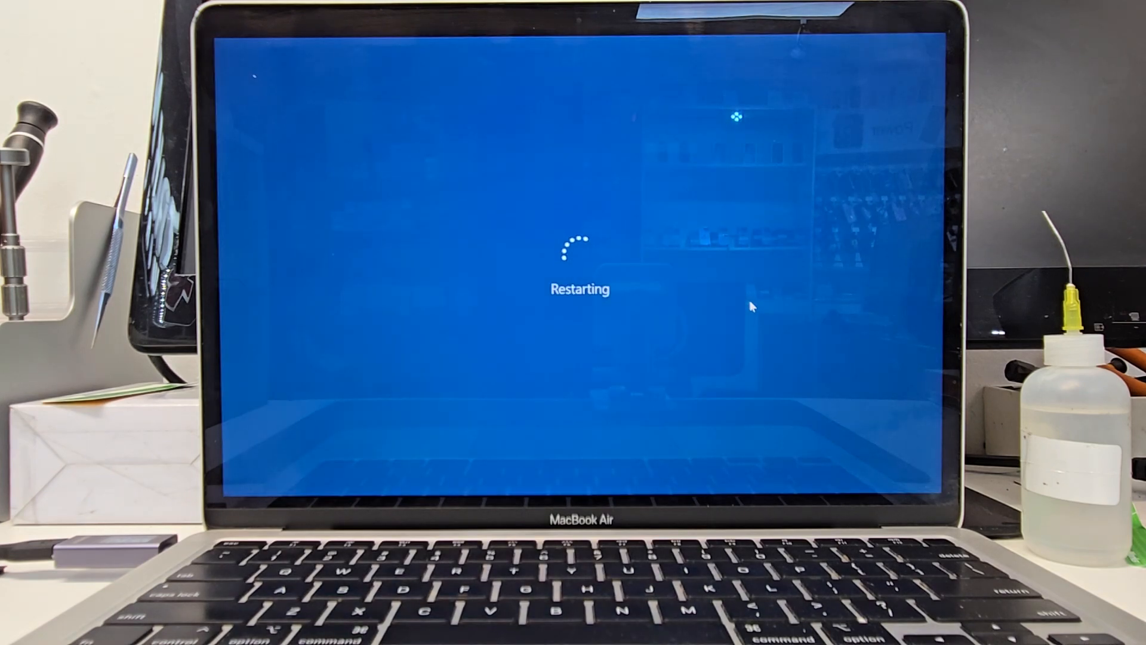